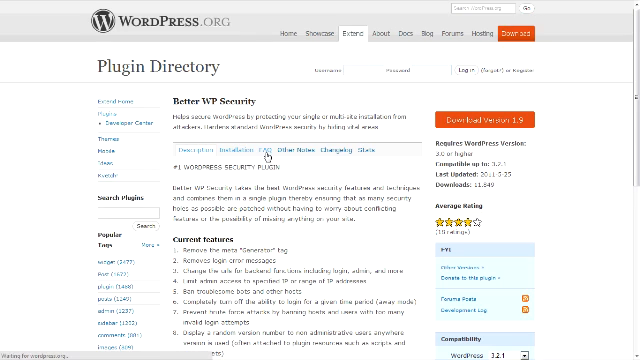
View the Better WP Security plugin page and its Description with feature list
left_click(266, 152)
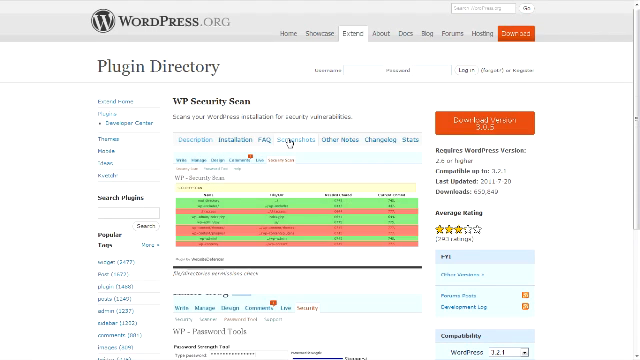
mouse_move(540, 148)
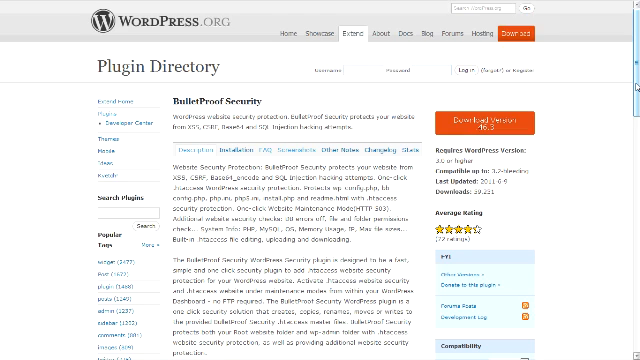
Scroll down through the BulletProof Security screenshots of its settings and features
scroll("down", 3)
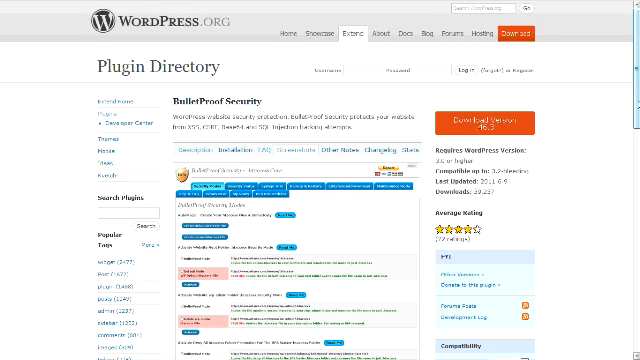
scroll("down", 3)
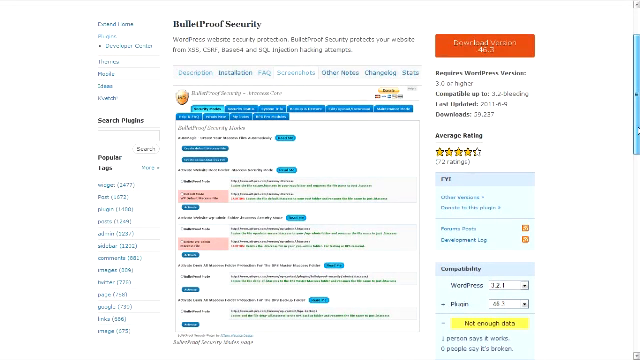